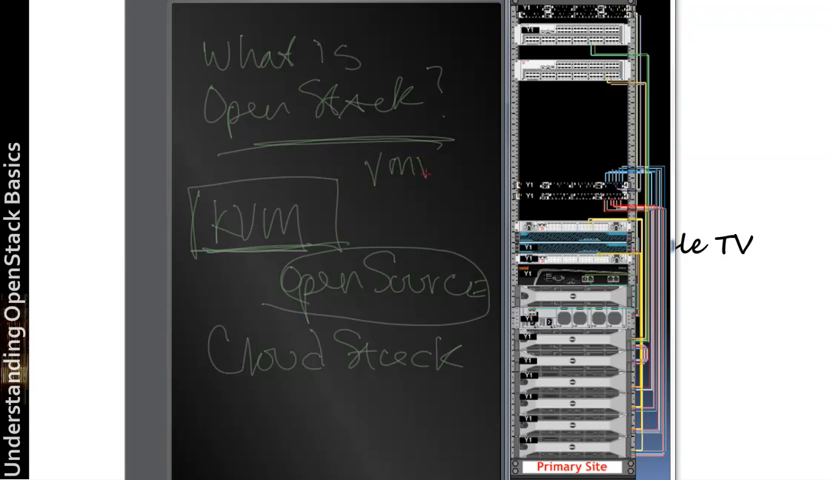
Step: Handwrite 'VmWare' among the VM and hypervisor notes under the OpenStack question
type("VmWare")
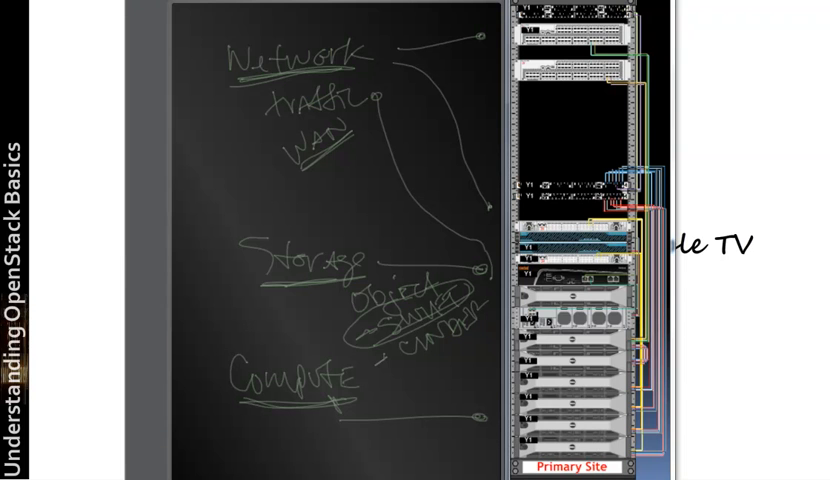
Step: Write 'Block' beside the Storage heading on the board
type("Bloc")
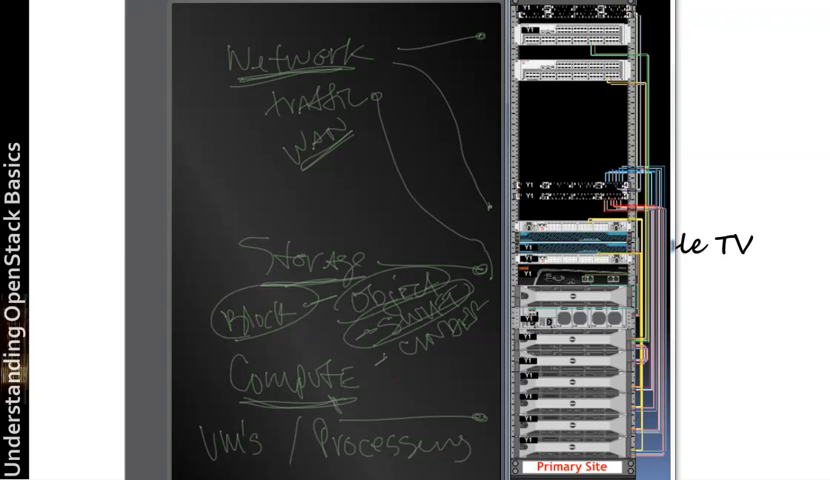
Step: Add 'HD/CPU' beside the circled Compute heading and a 'WOW' note
type("HD/c")
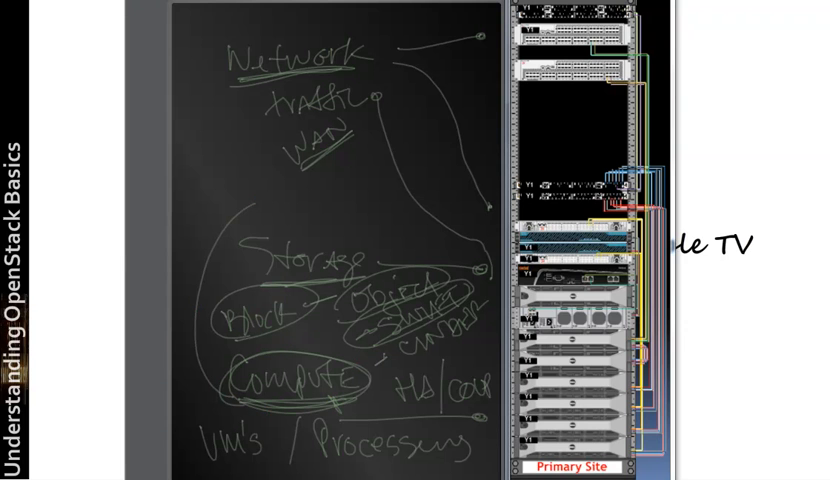
type("WOW")
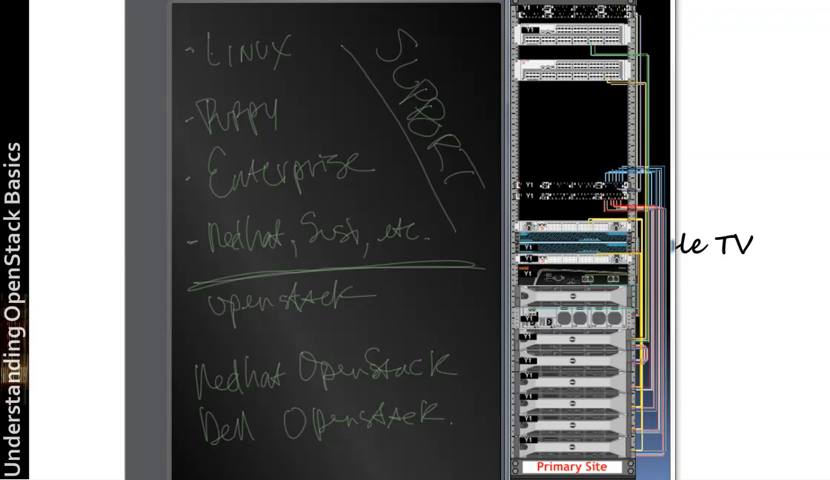
Step: Write 'Distro' after Linux so the heading reads Linux Distro
type("Distro")
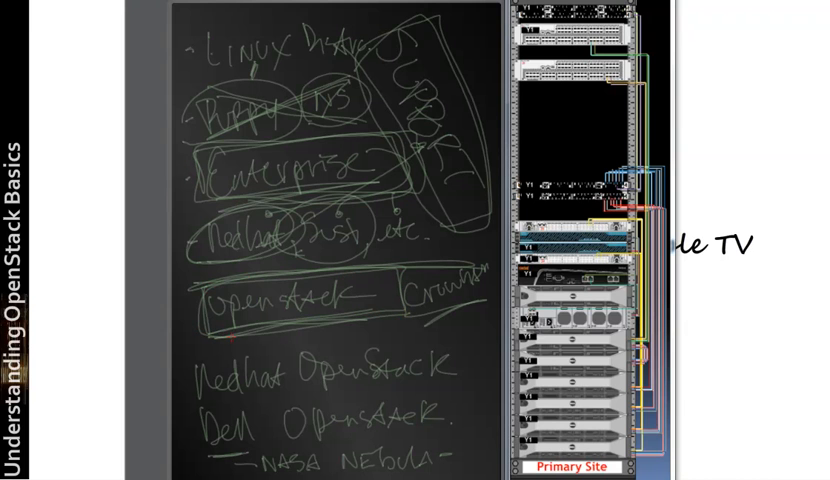
Step: Draw a green loop around the vendor OpenStack names
left_click_drag(216, 284, 404, 340)
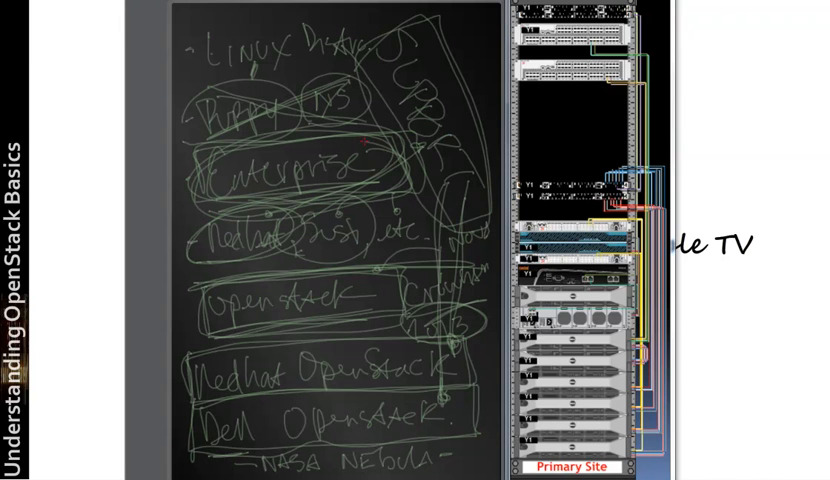
Step: Draw another green loop linking Redhat and Dell OpenStack to the notes above
left_click_drag(200, 210, 480, 170)
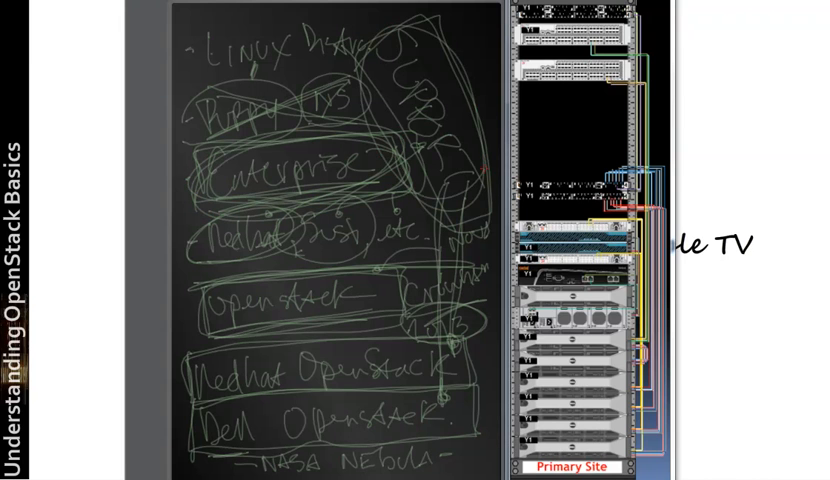